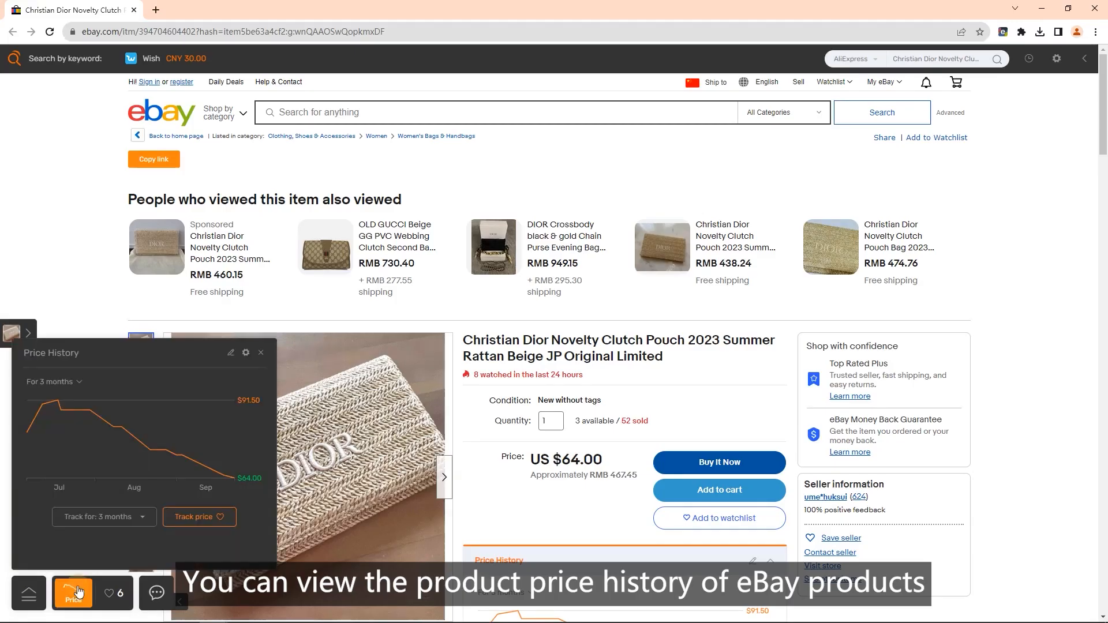
{"action": "mouse_move", "coordinate": [138, 431]}
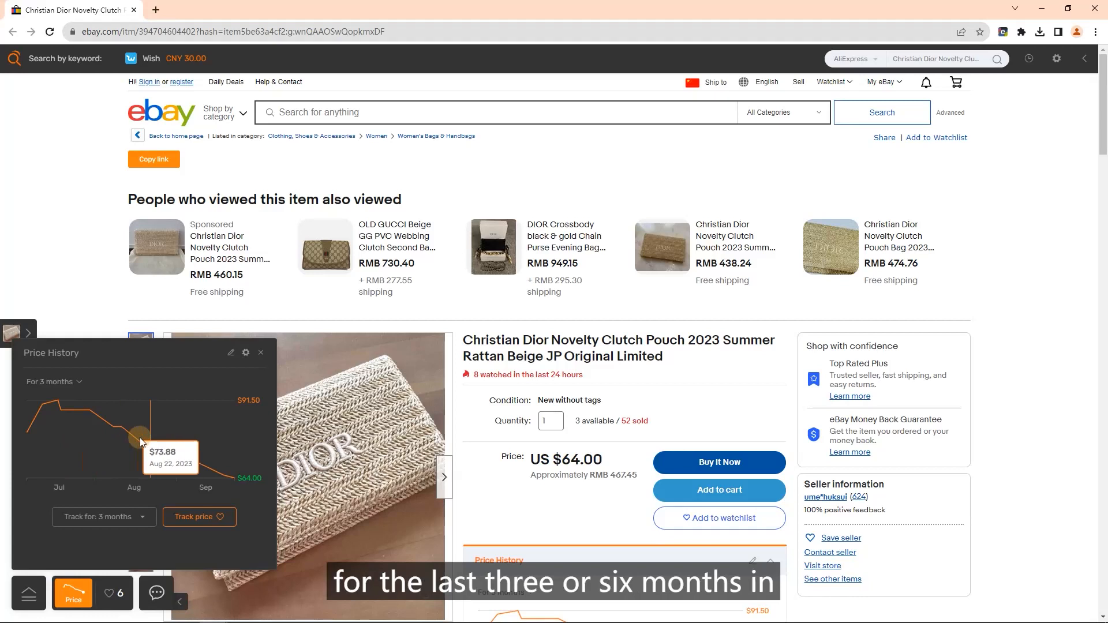
- Track the Dior rattan clutch's price, add it to favorites, and adjust the tracking duration
{"action": "left_click", "coordinate": [199, 517]}
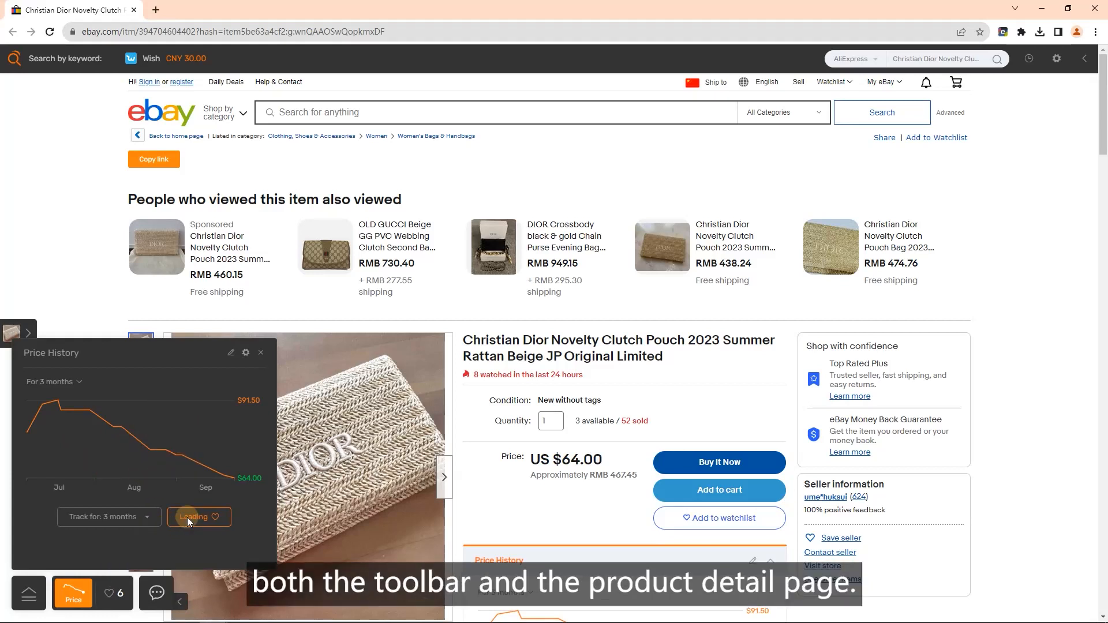
{"action": "left_click", "coordinate": [199, 517]}
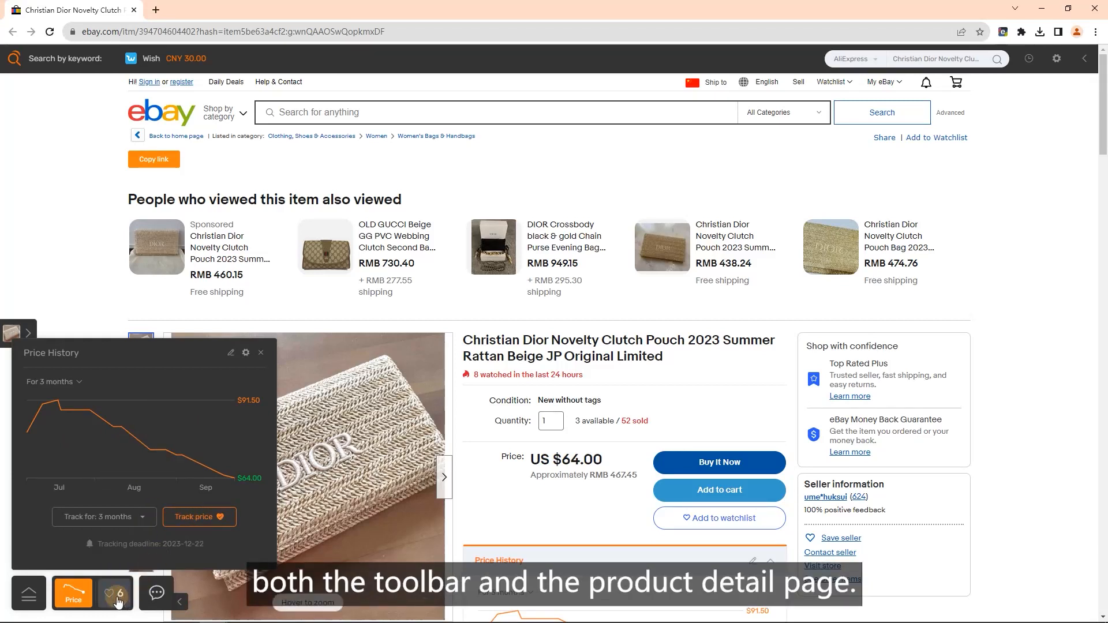
{"action": "left_click", "coordinate": [110, 594]}
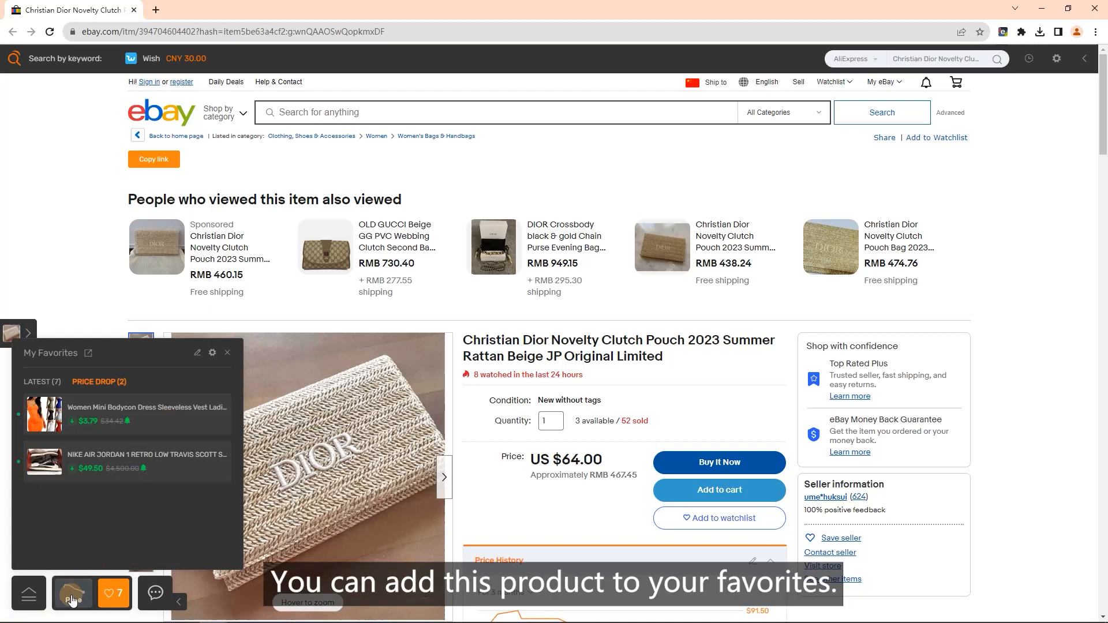
{"action": "left_click", "coordinate": [73, 594]}
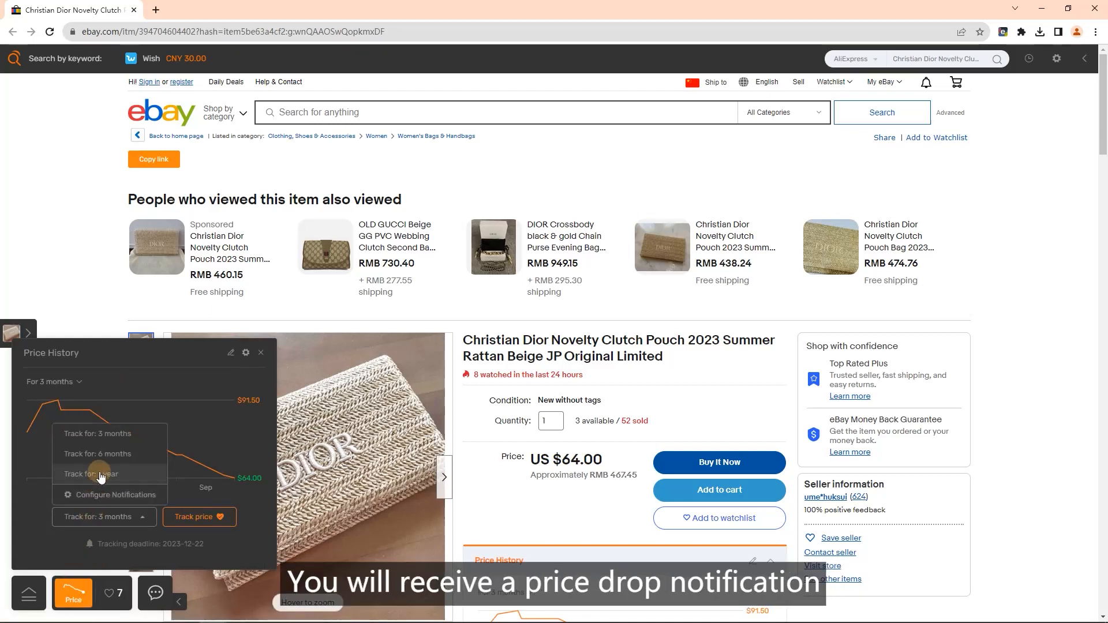
{"action": "left_click", "coordinate": [90, 473]}
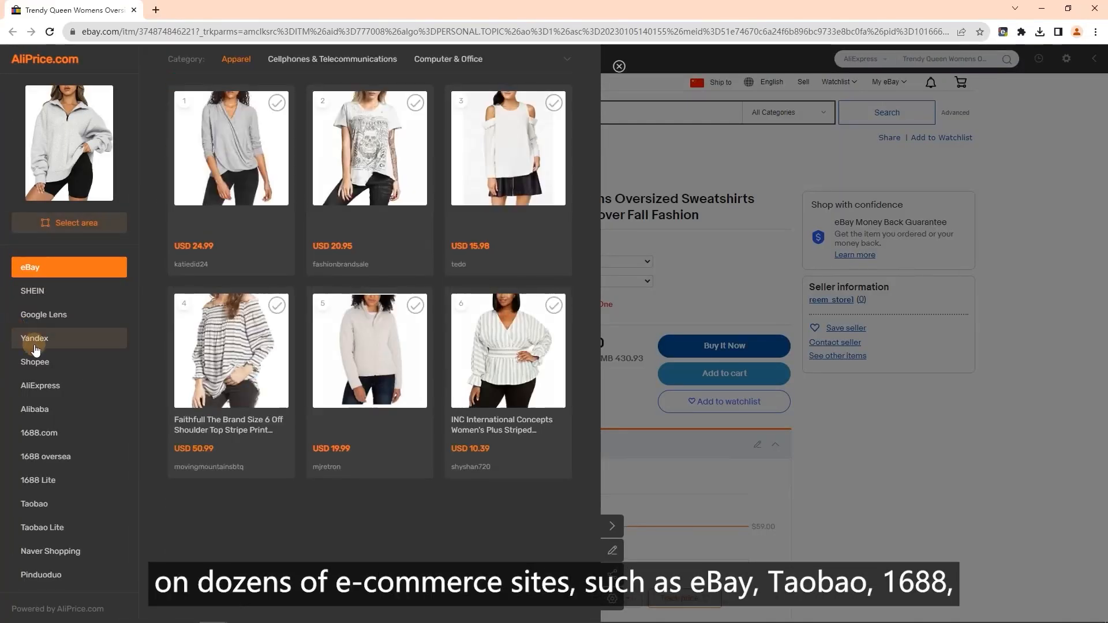
- Browse image-search matches across source sites, then tick the grey wrap and striped tops for comparison
{"action": "left_click", "coordinate": [40, 385]}
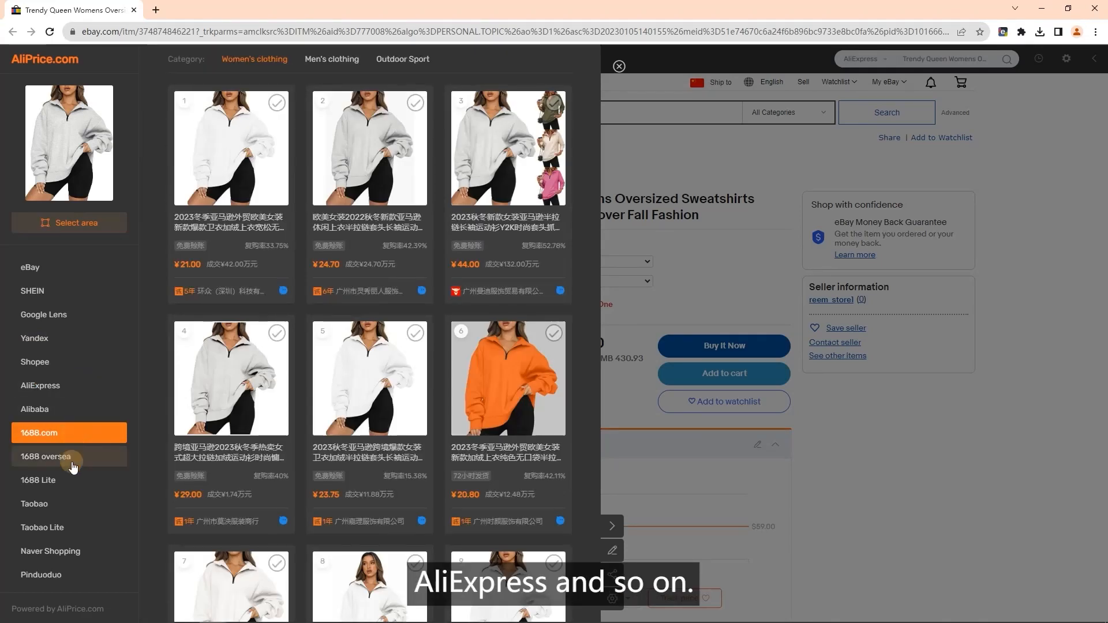
{"action": "left_click", "coordinate": [34, 504]}
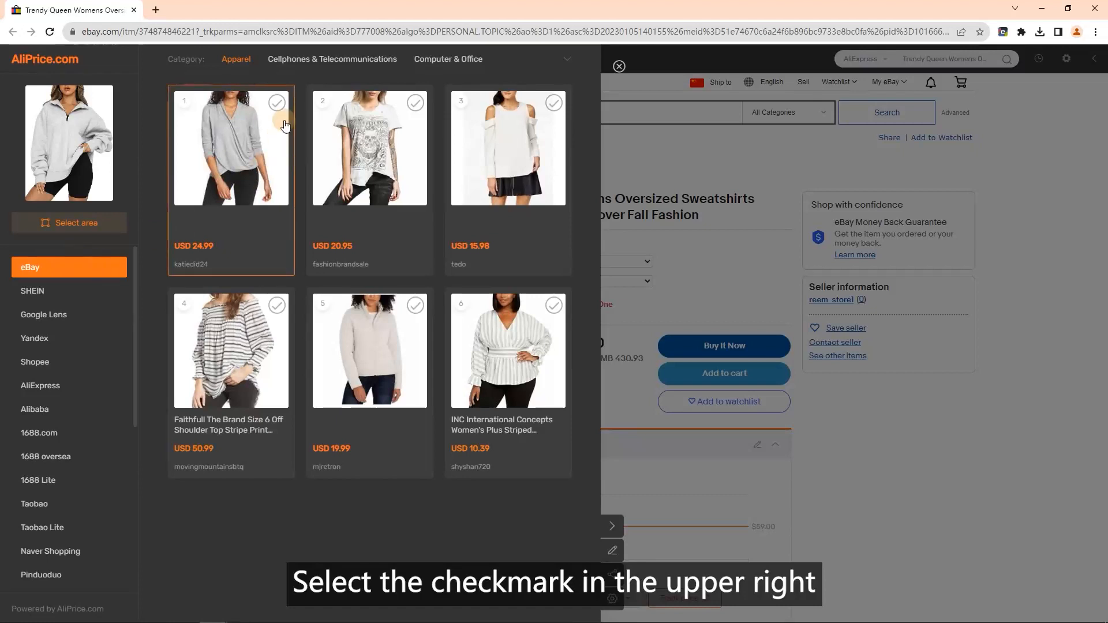
{"action": "left_click", "coordinate": [276, 101]}
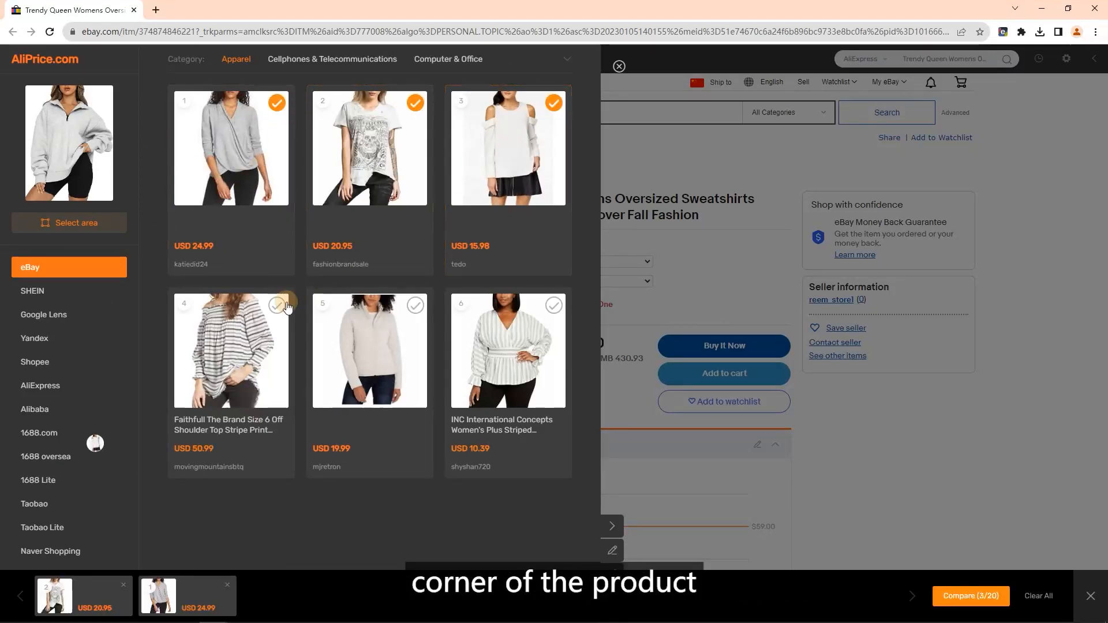
{"action": "left_click", "coordinate": [970, 595]}
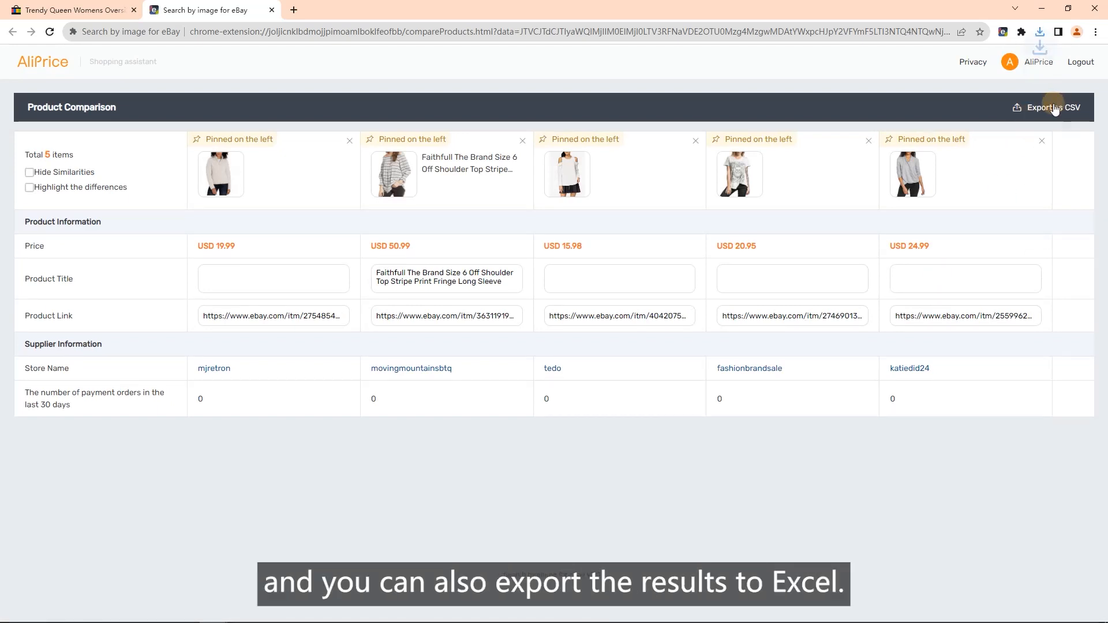
- Export the side-by-side comparison of the five tops as a CSV file
{"action": "left_click", "coordinate": [1052, 107]}
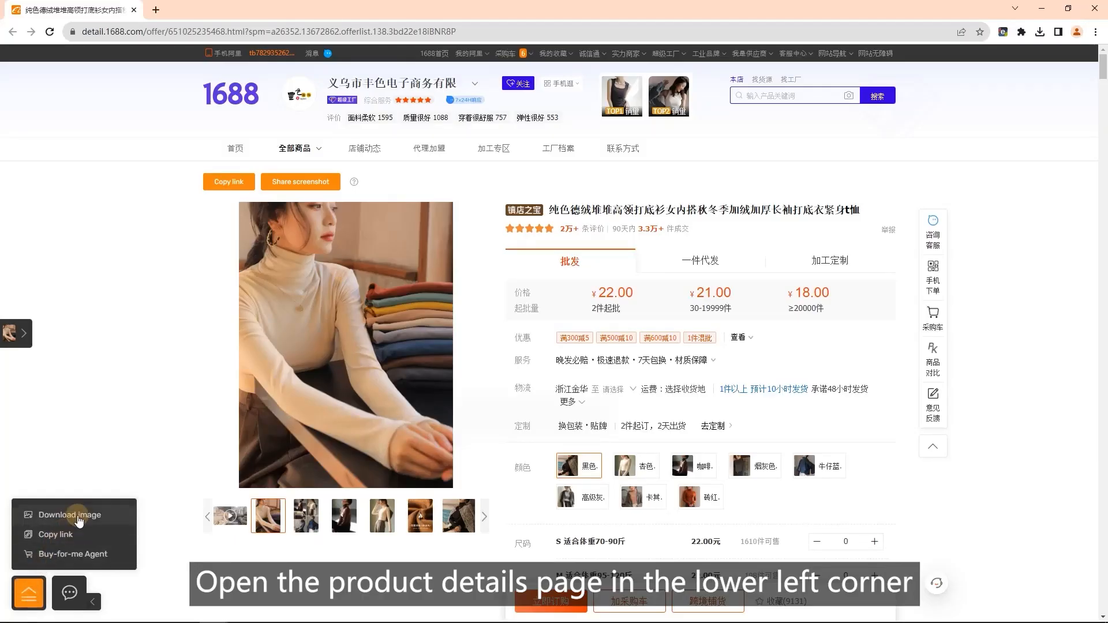
- Download the turtleneck's 13 main images through AliPrice's image download options
{"action": "left_click", "coordinate": [69, 514]}
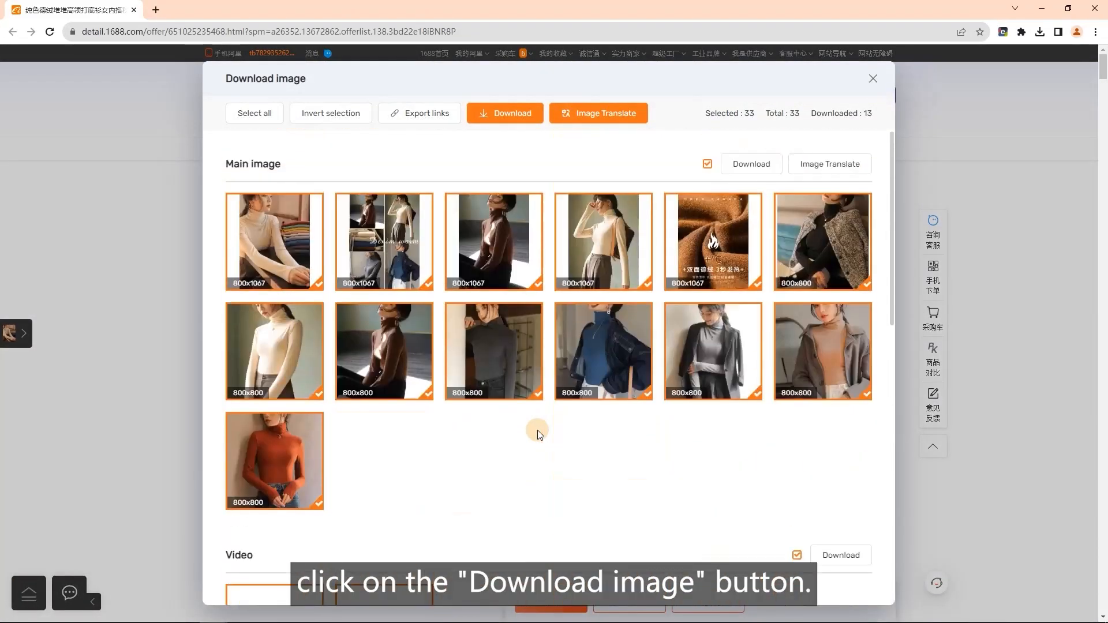
{"action": "left_click", "coordinate": [750, 164]}
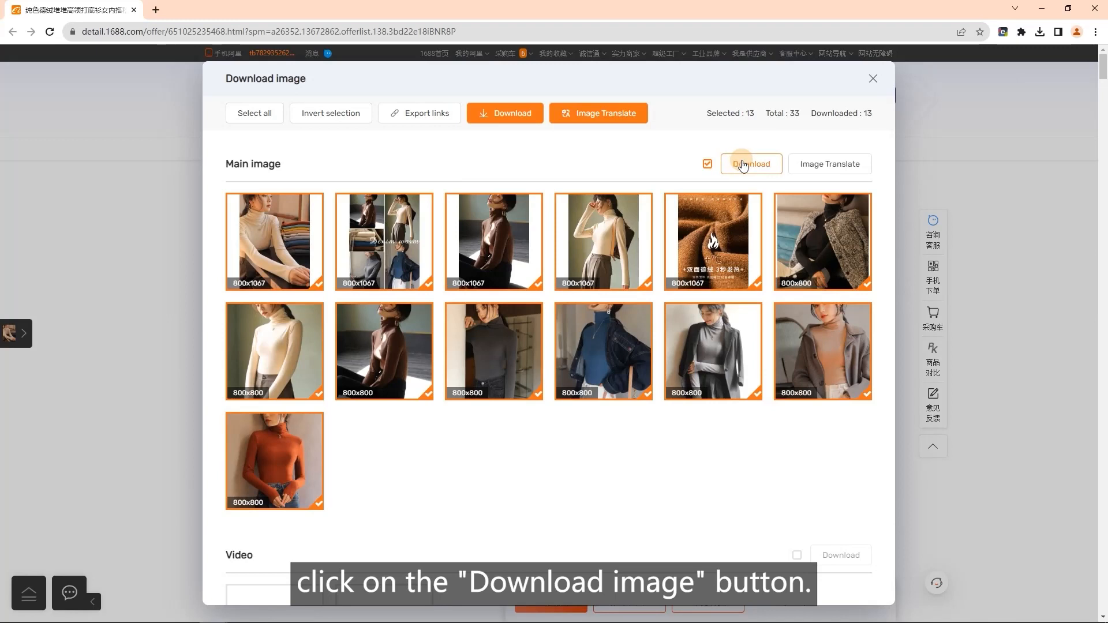
{"action": "left_click", "coordinate": [749, 164]}
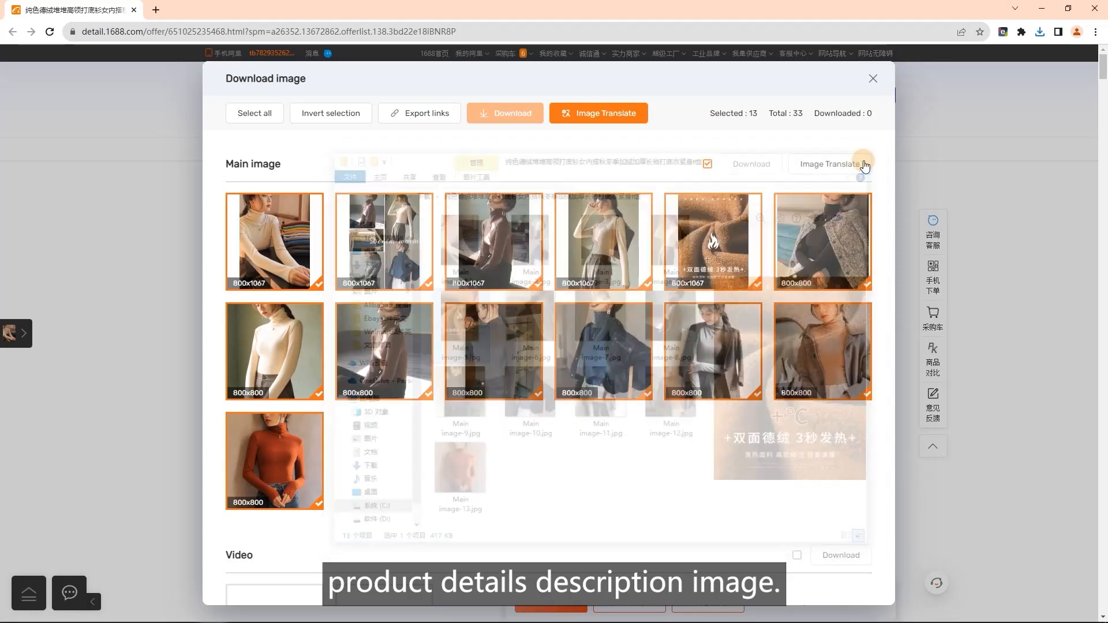
- Export and copy the image links, then select only the flame fabric picture
{"action": "left_click", "coordinate": [419, 113]}
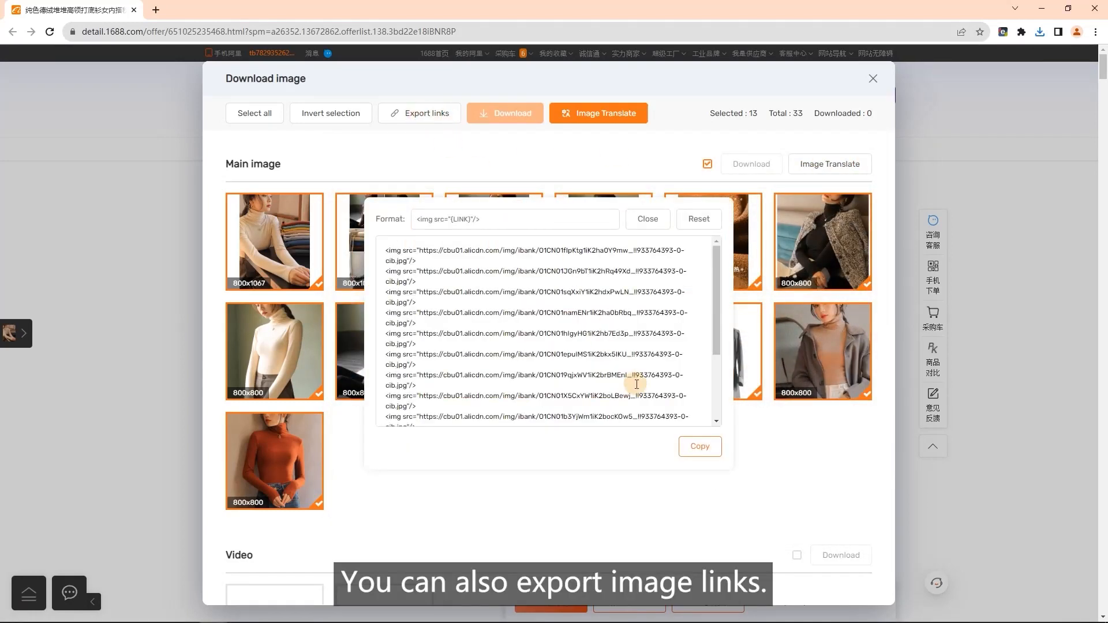
{"action": "left_click", "coordinate": [699, 447]}
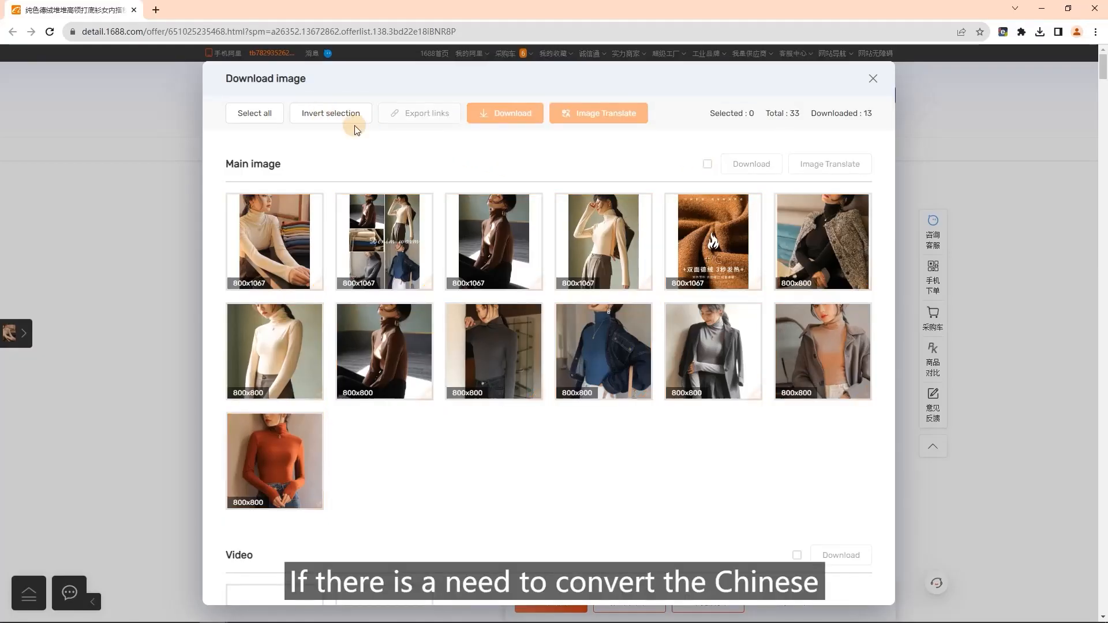
{"action": "left_click", "coordinate": [712, 241]}
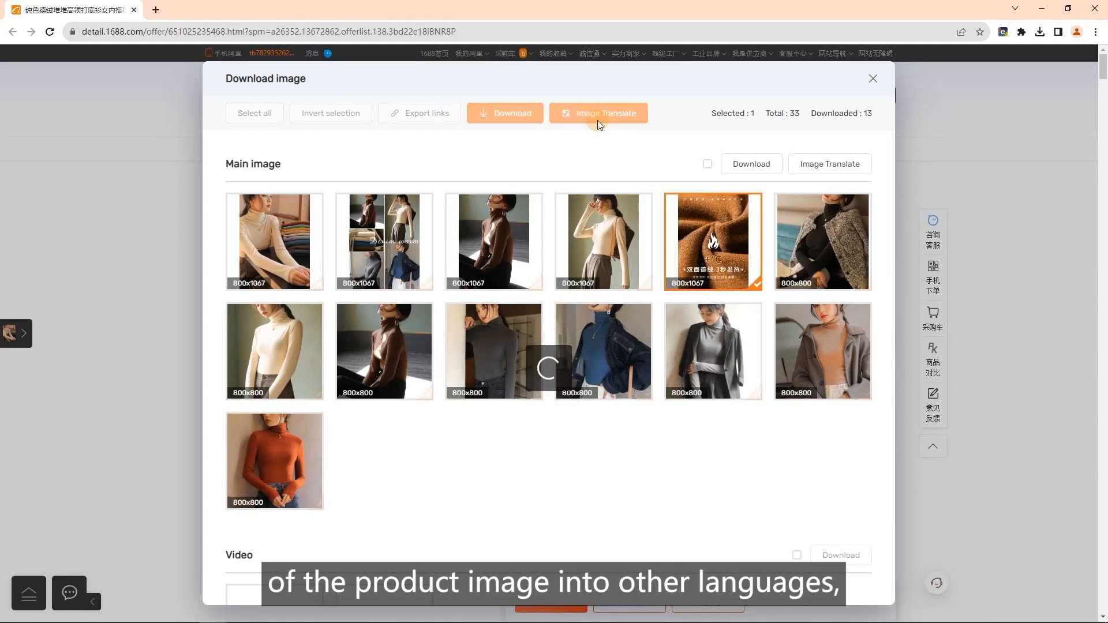
- Translate the flame fabric picture from Chinese to English and submit the result
{"action": "left_click", "coordinate": [598, 113]}
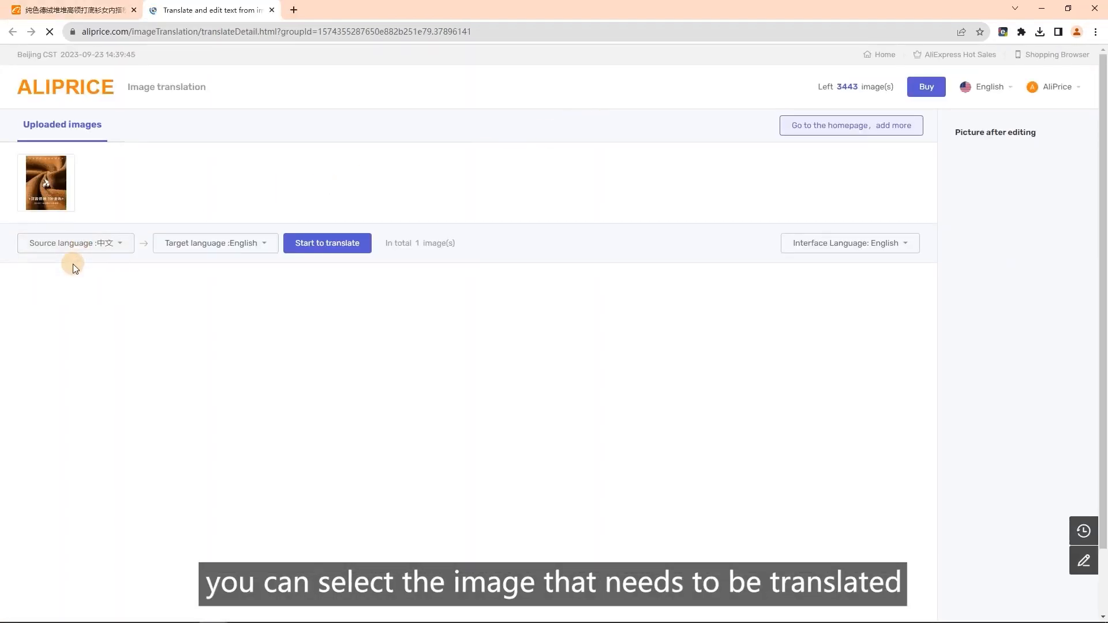
{"action": "left_click", "coordinate": [46, 183]}
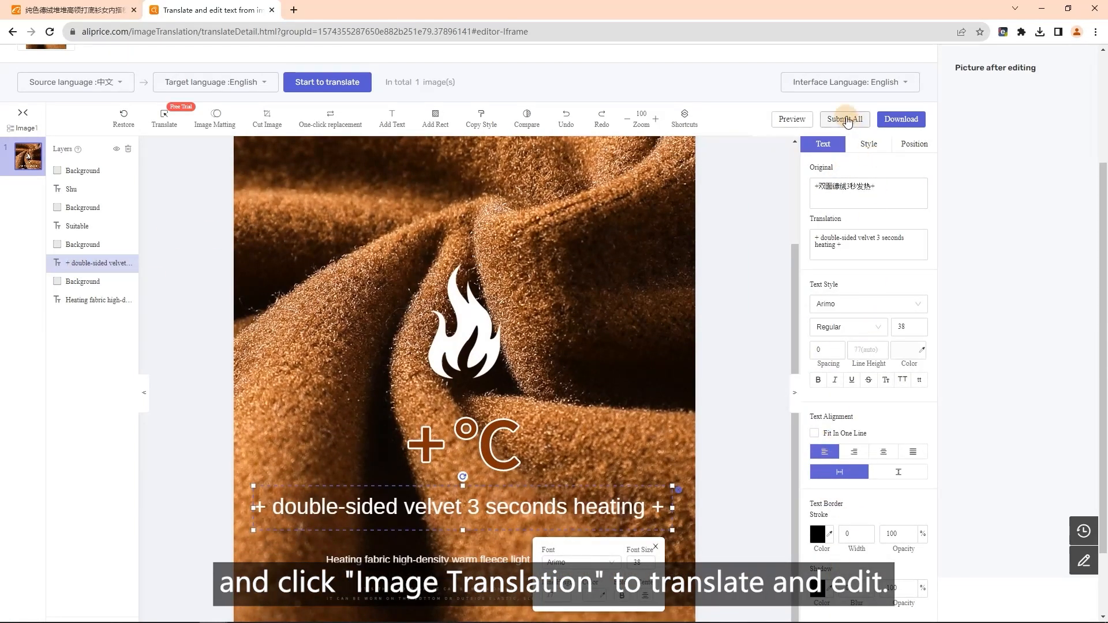
{"action": "left_click", "coordinate": [844, 119]}
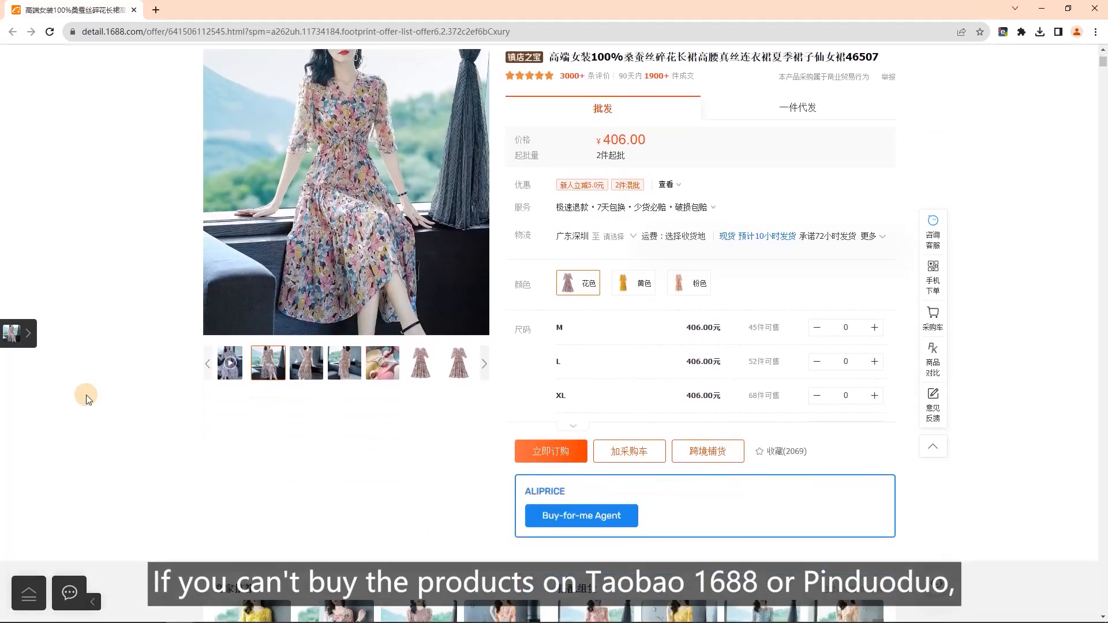
- Open buy-for-me for the floral silk dress, set its goods attribute, and add it to the cart
{"action": "left_click", "coordinate": [580, 516]}
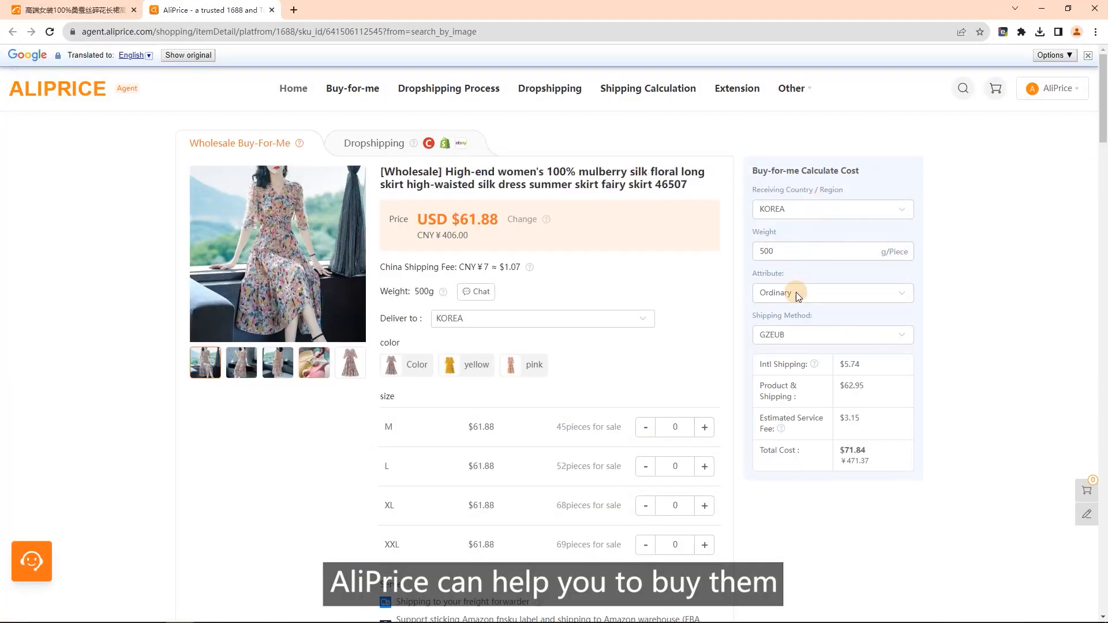
{"action": "left_click", "coordinate": [833, 334]}
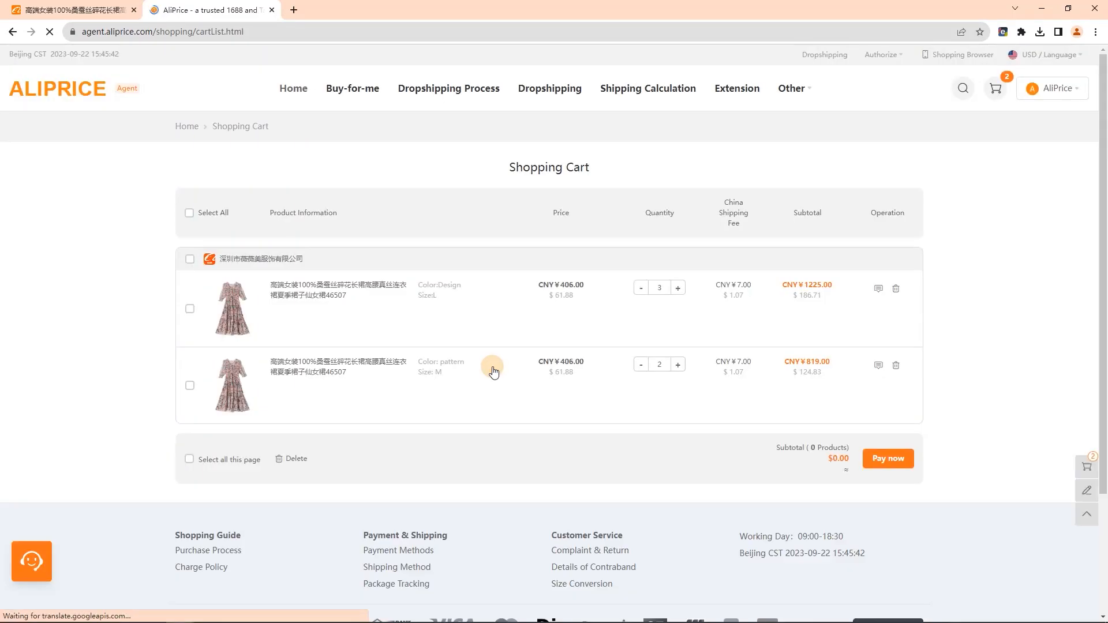
{"action": "left_click", "coordinate": [887, 457]}
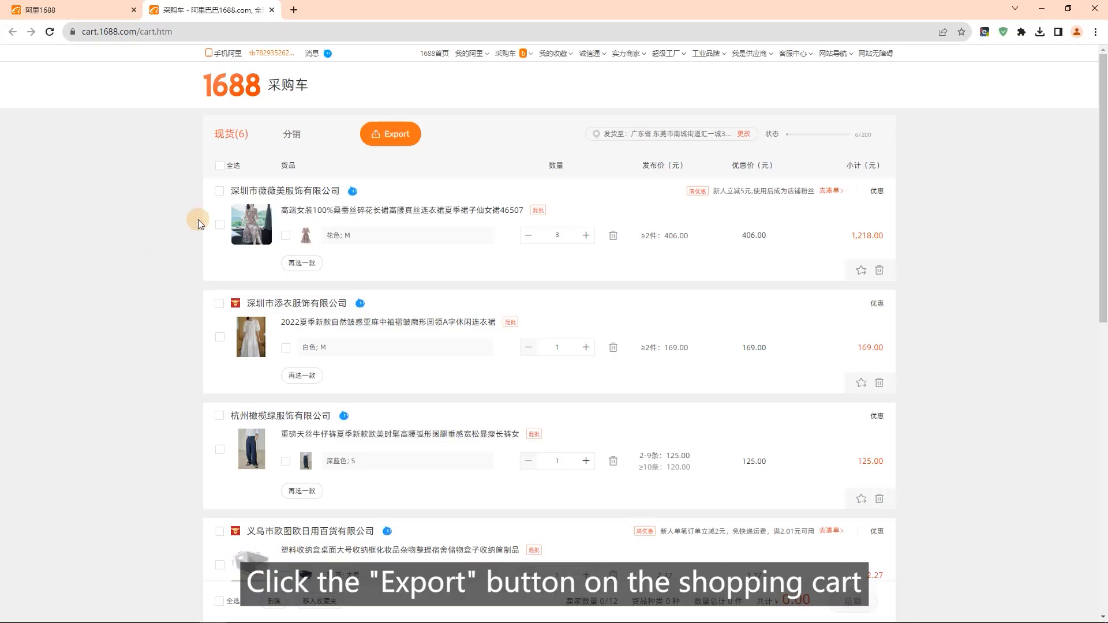
- Tick 全选 to select all cart items and export them as a table
{"action": "left_click", "coordinate": [220, 166]}
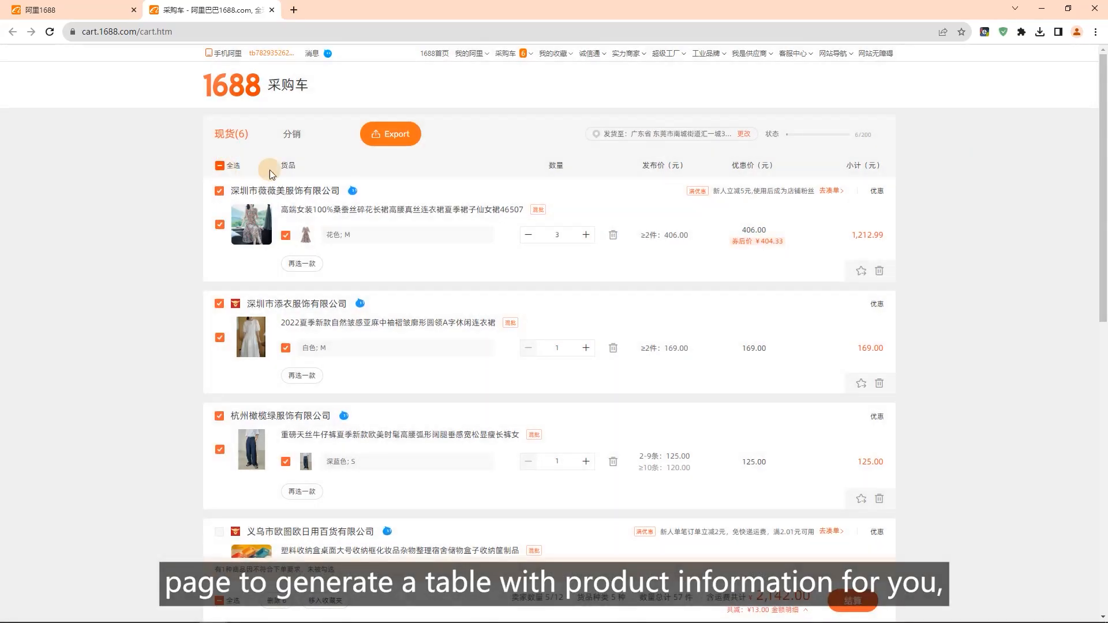
{"action": "left_click", "coordinate": [1040, 31]}
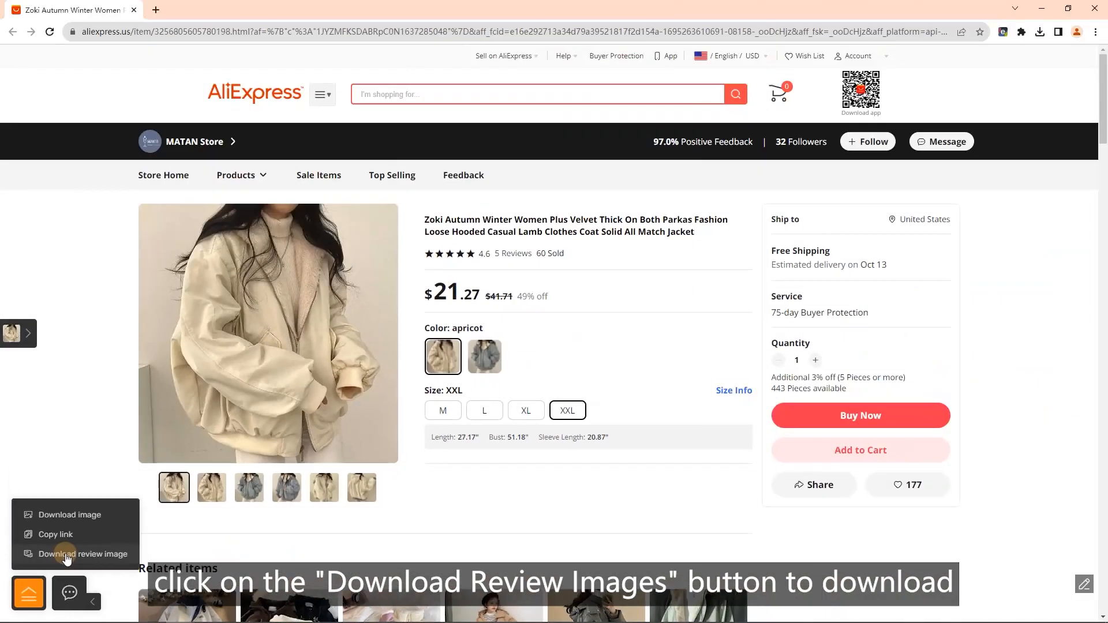
- Export the jacket's reviews as a CSV file and open it from downloads
{"action": "left_click", "coordinate": [83, 555]}
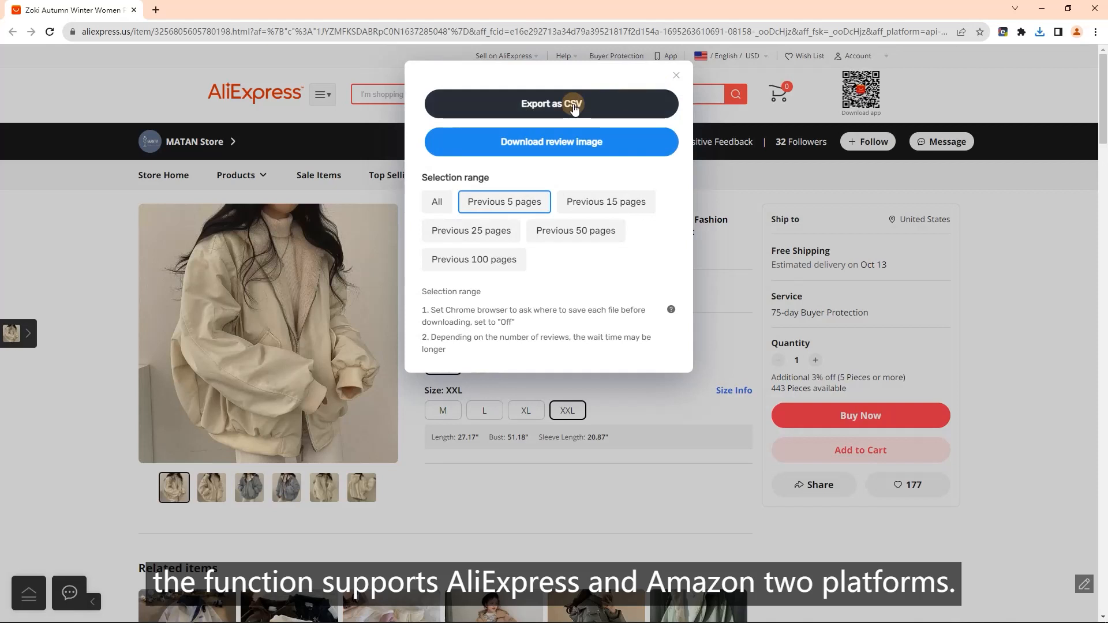
{"action": "left_click", "coordinate": [552, 103]}
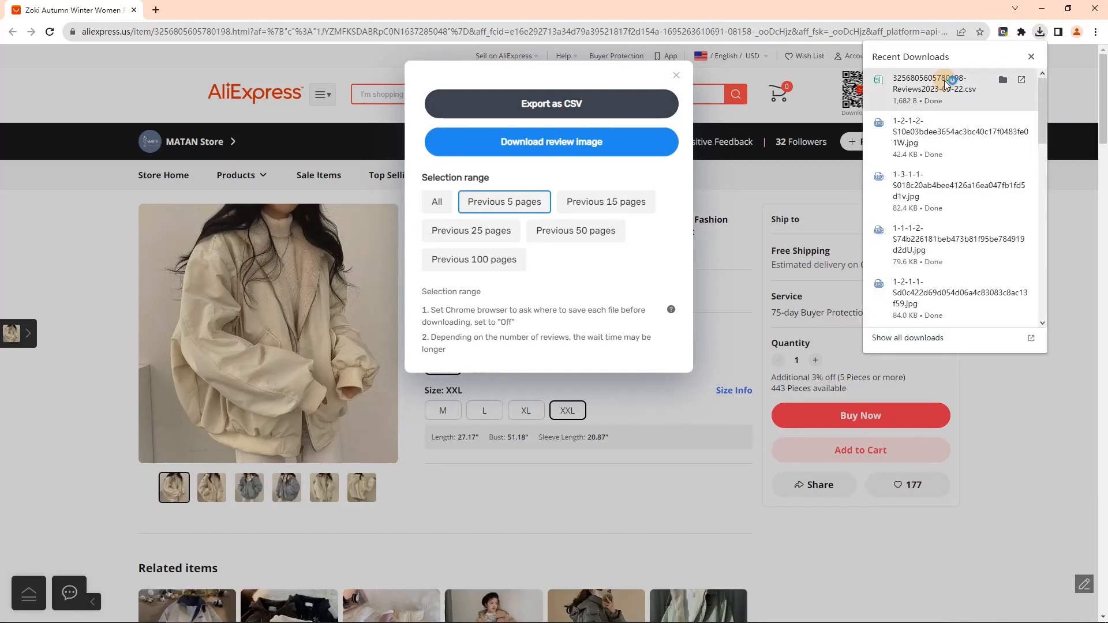
{"action": "left_click", "coordinate": [933, 83]}
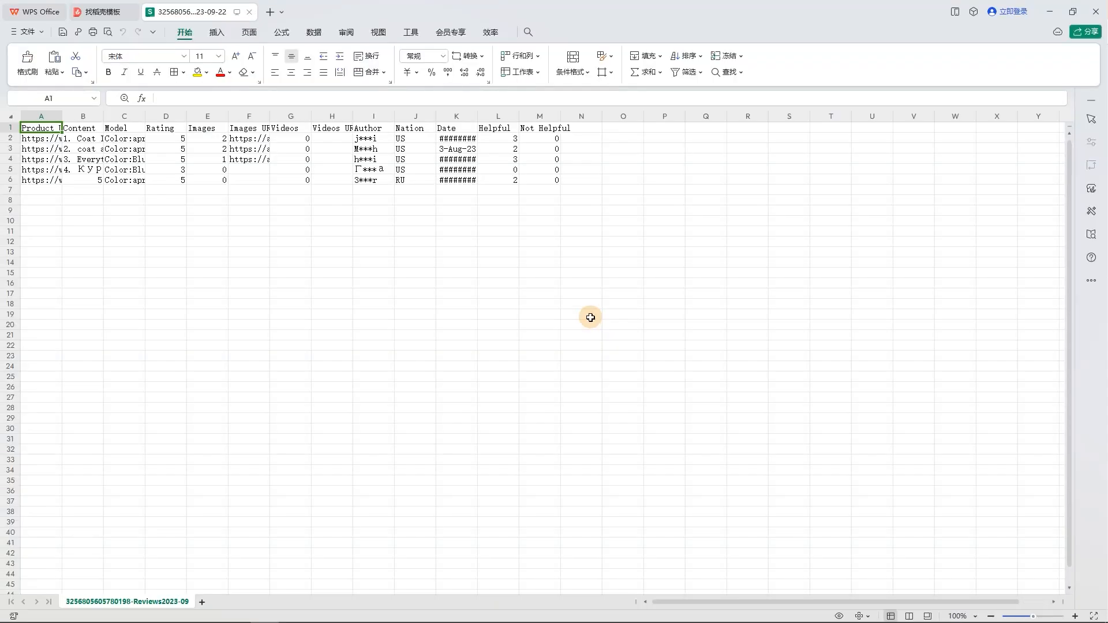